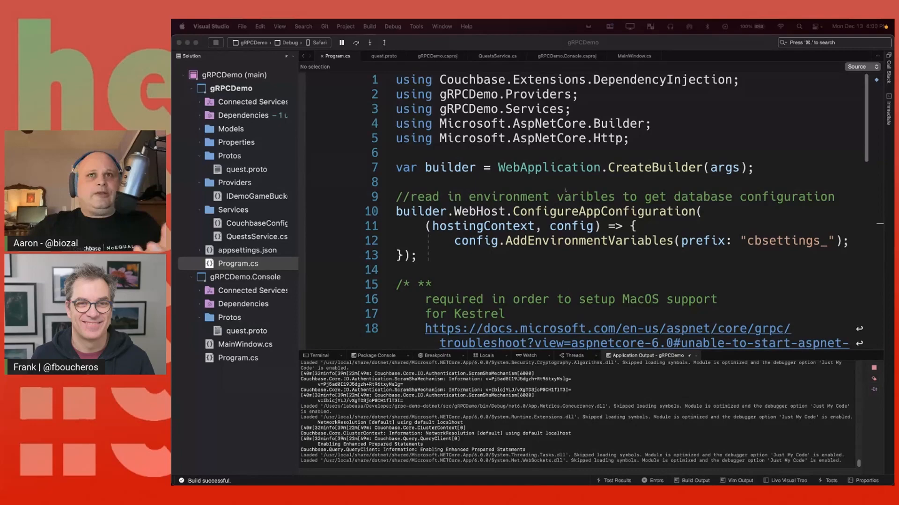
# - Scroll down through the currently open code file
pyautogui.scroll(-3)
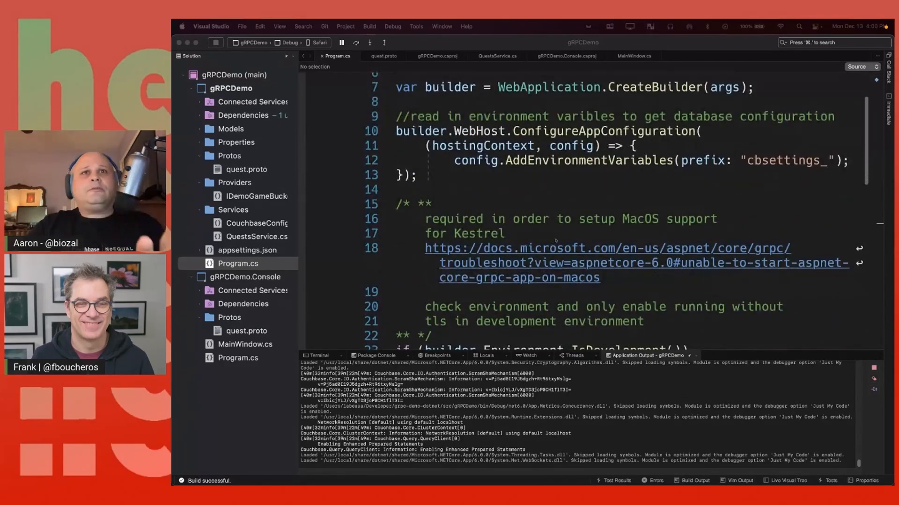
pyautogui.scroll(-3)
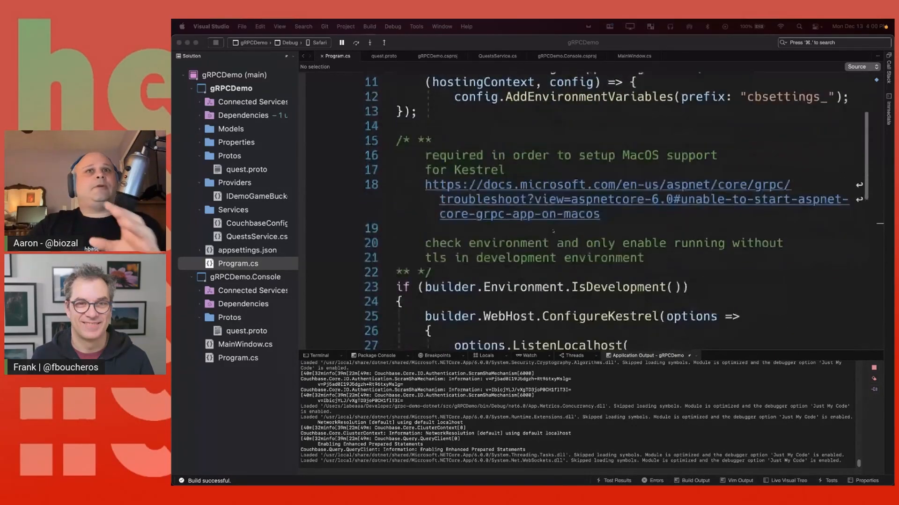
pyautogui.scroll(-3)
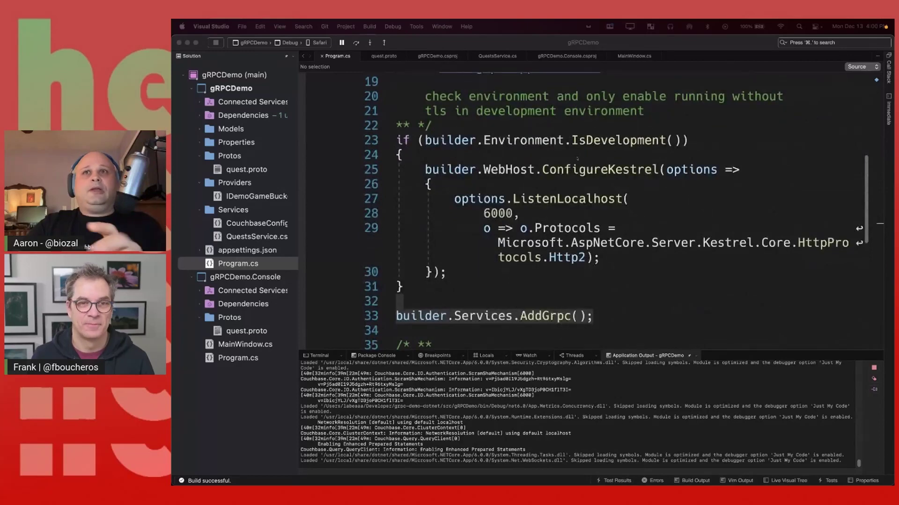
pyautogui.scroll(-3)
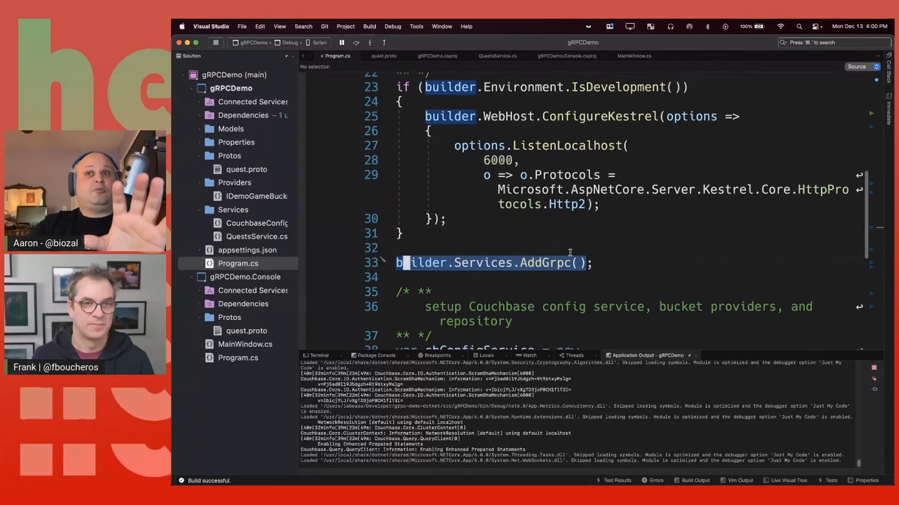
pyautogui.scroll(-3)
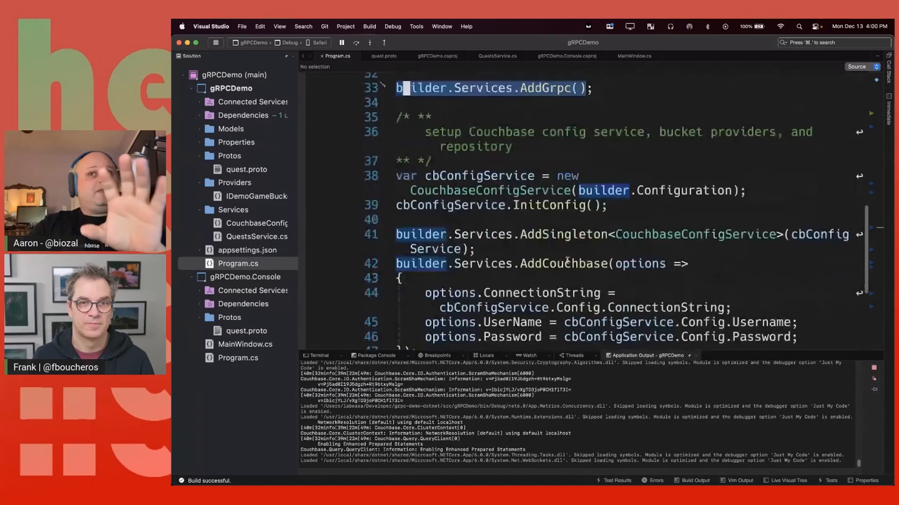
pyautogui.scroll(-3)
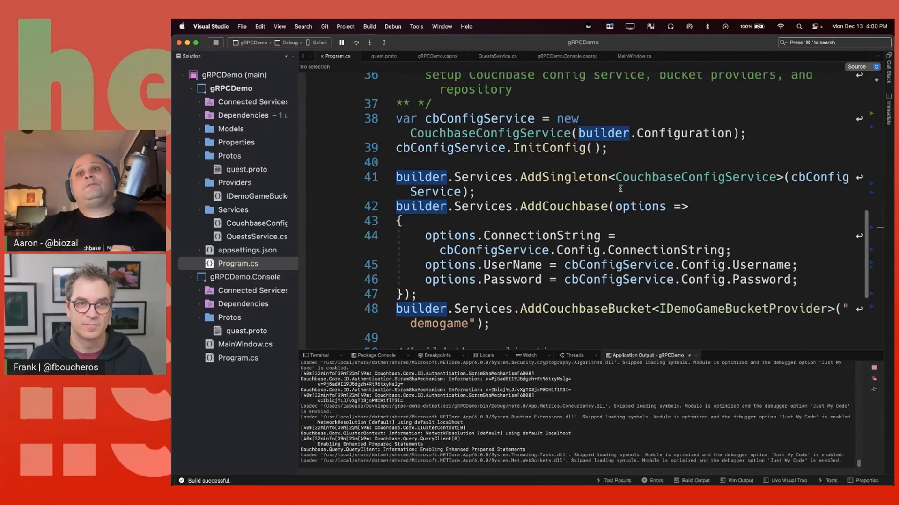
pyautogui.scroll(-3)
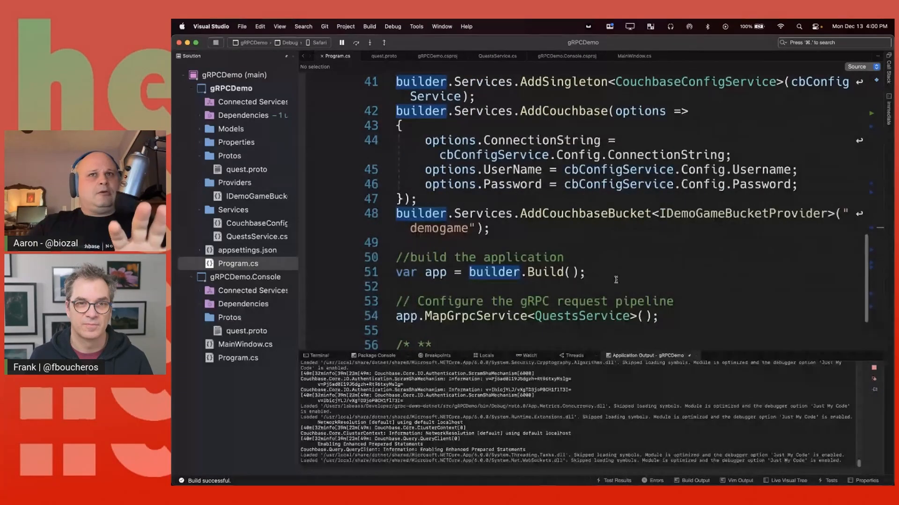
pyautogui.scroll(-3)
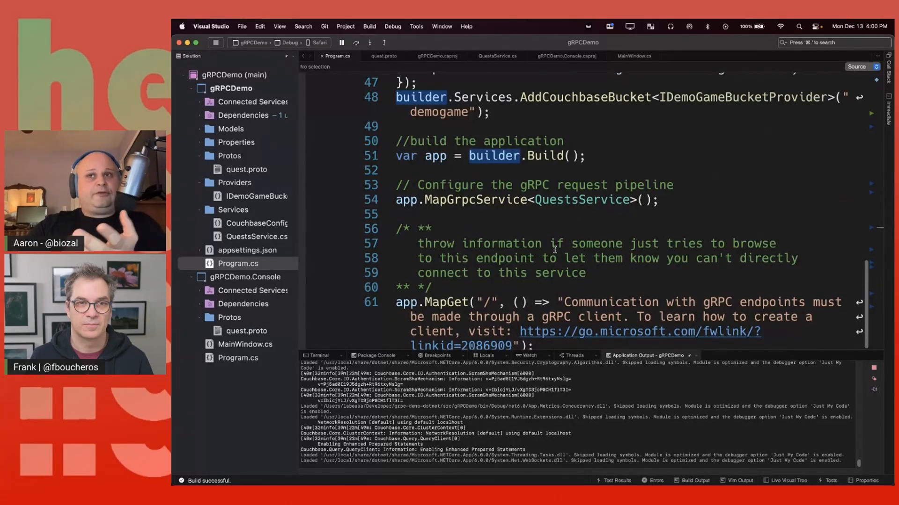
pyautogui.scroll(-3)
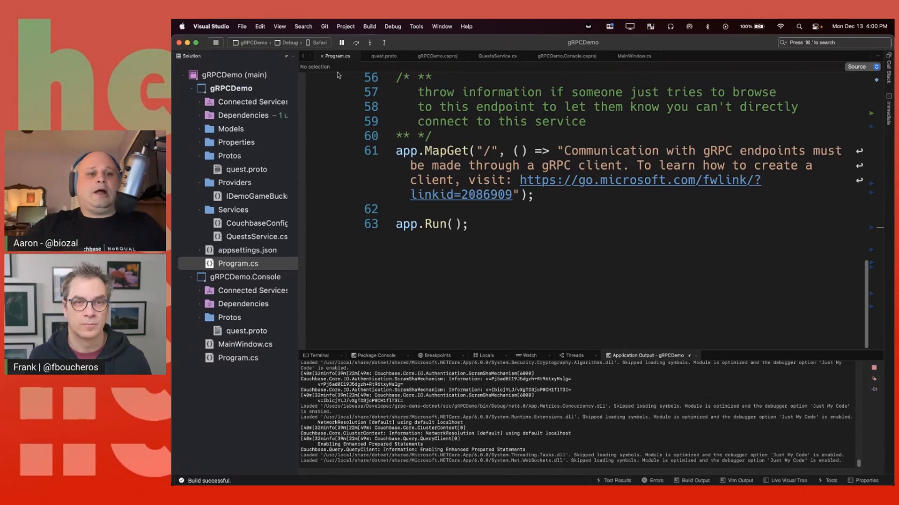
# - Show quest.proto, highlight QuestsRequest in the GetQuests rpc, and reach the message definitions
pyautogui.click(382, 56)
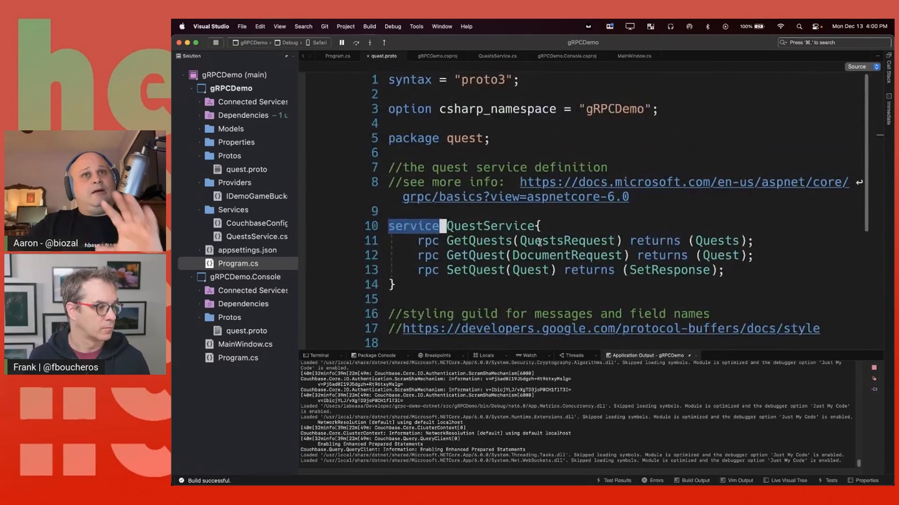
pyautogui.scroll(-3)
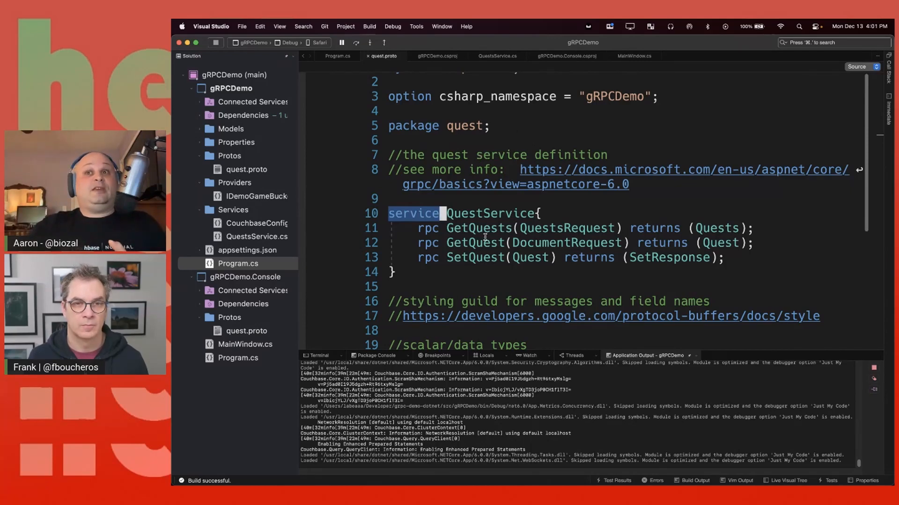
pyautogui.doubleClick(567, 227)
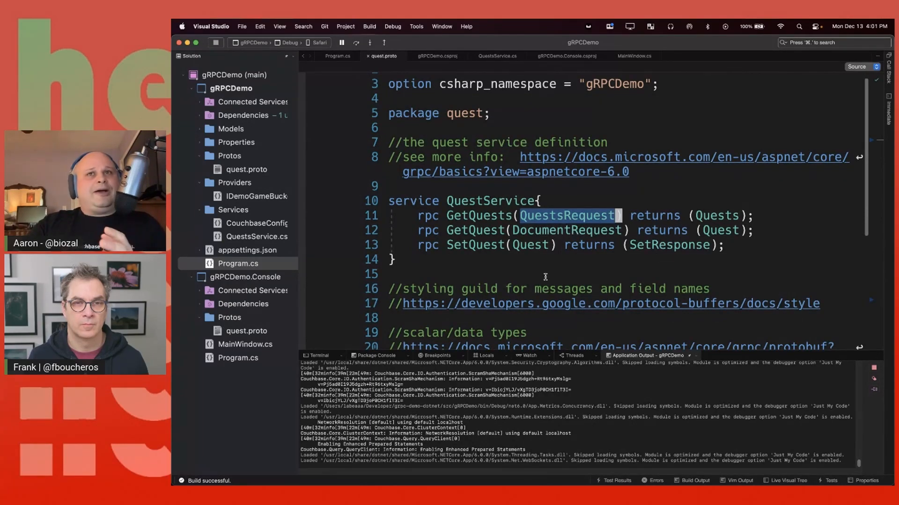
pyautogui.scroll(-3)
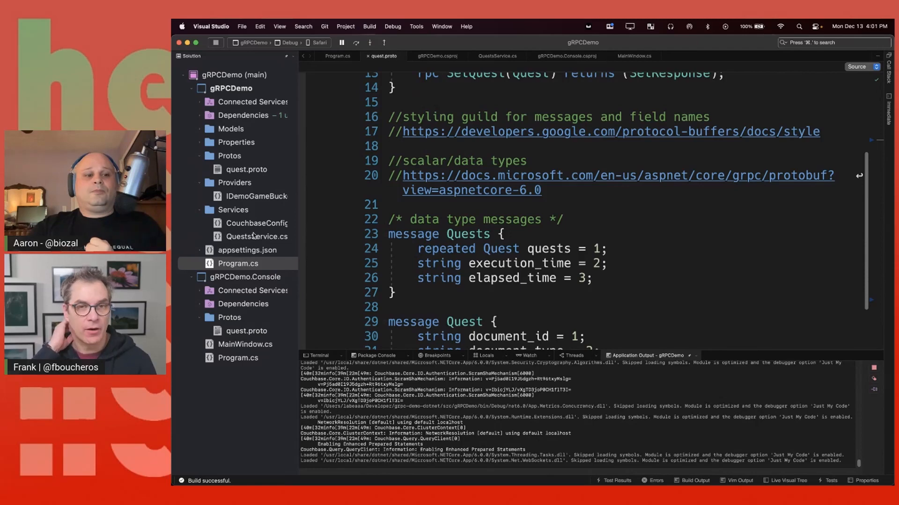
pyautogui.moveTo(257, 236)
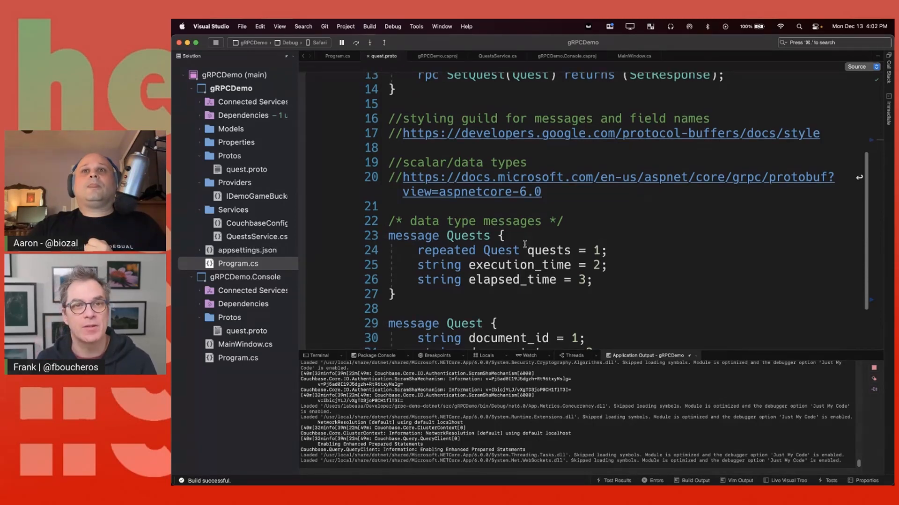
pyautogui.scroll(3)
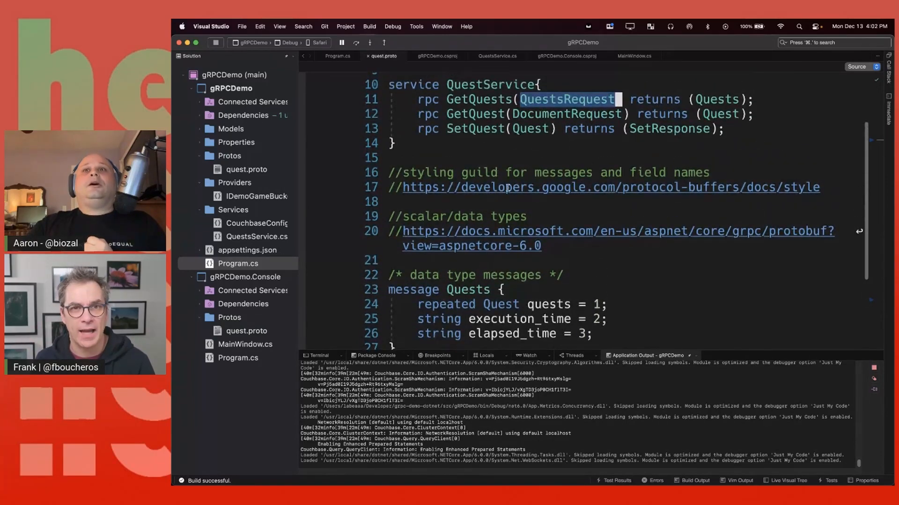
pyautogui.scroll(3)
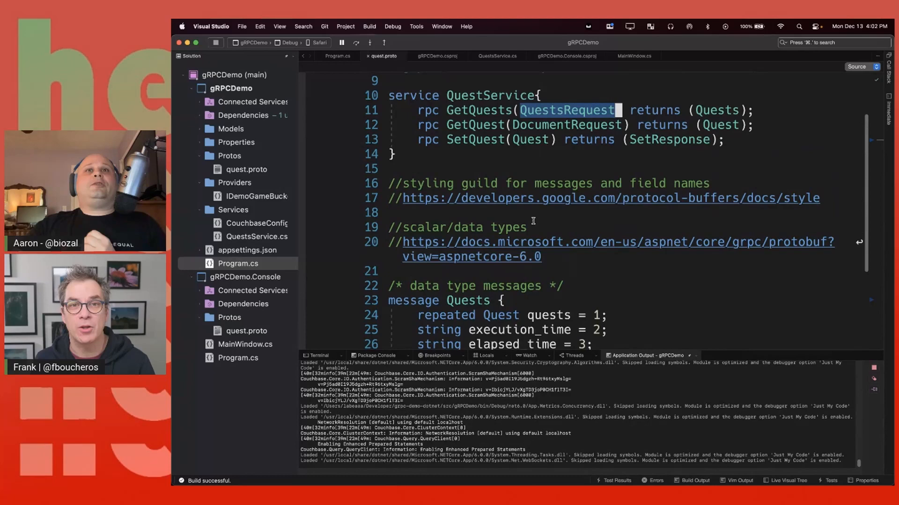
pyautogui.scroll(3)
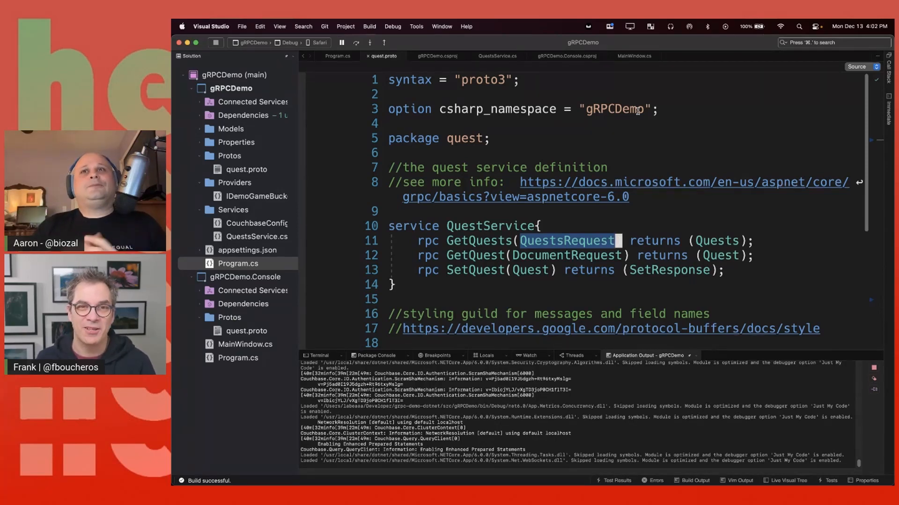
pyautogui.scroll(-3)
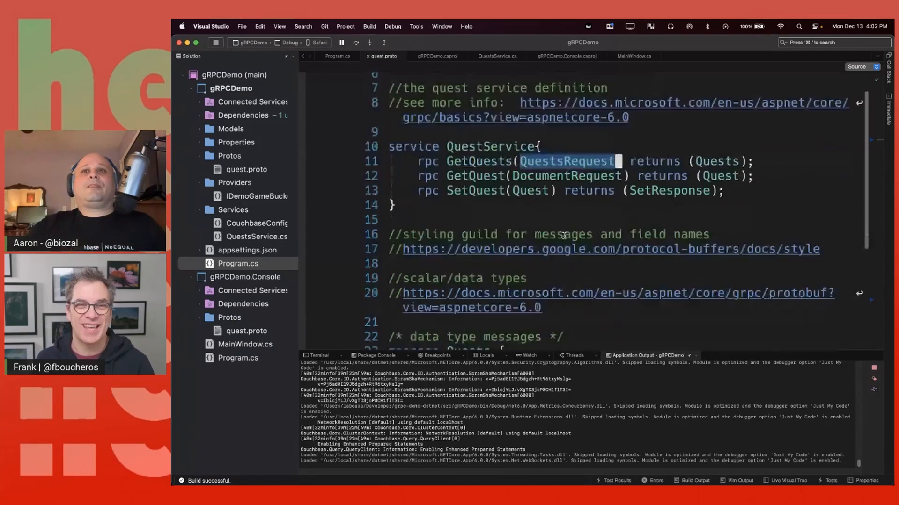
pyautogui.scroll(-3)
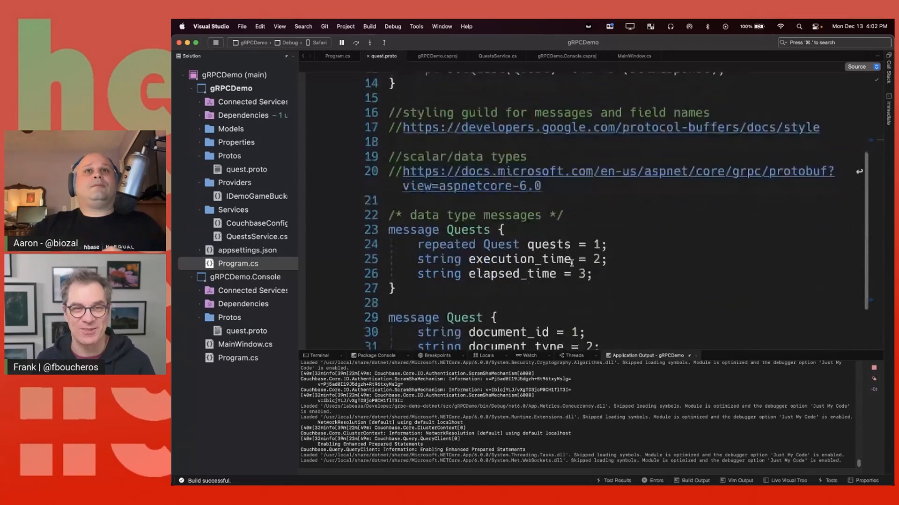
pyautogui.scroll(-3)
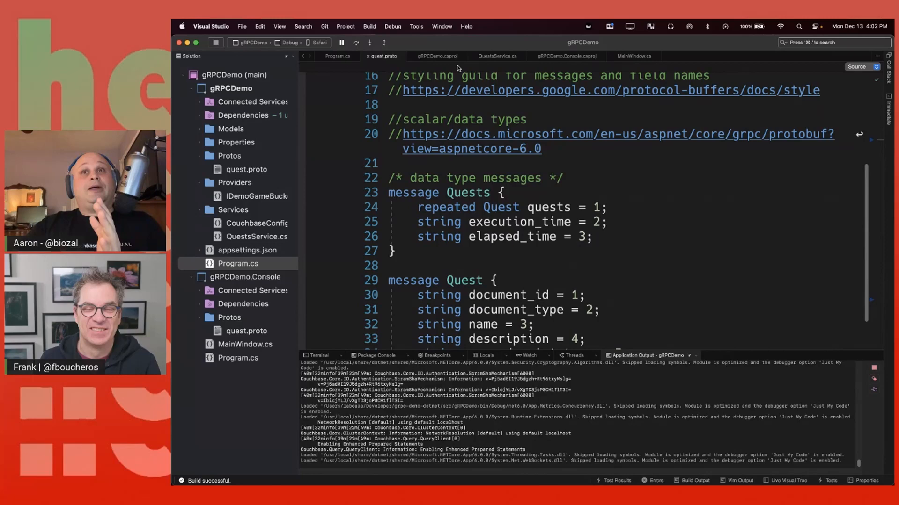
pyautogui.moveTo(630, 270)
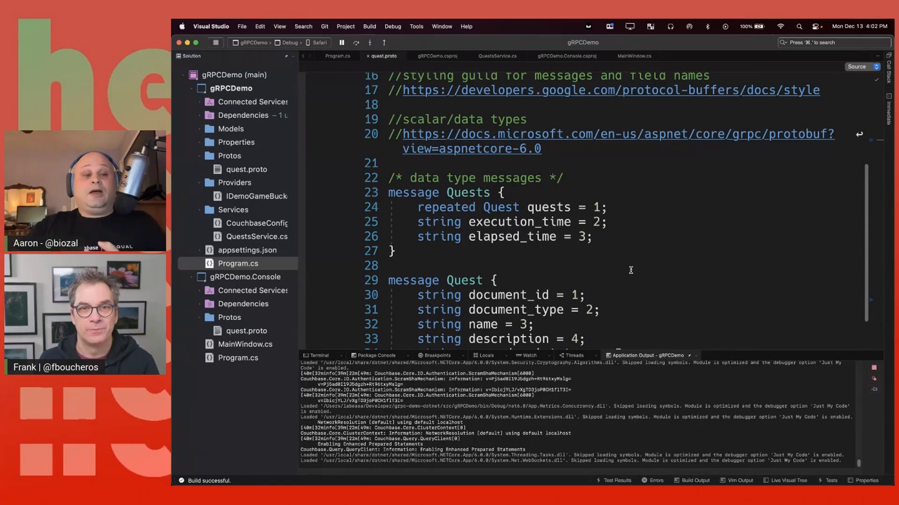
pyautogui.moveTo(296, 205)
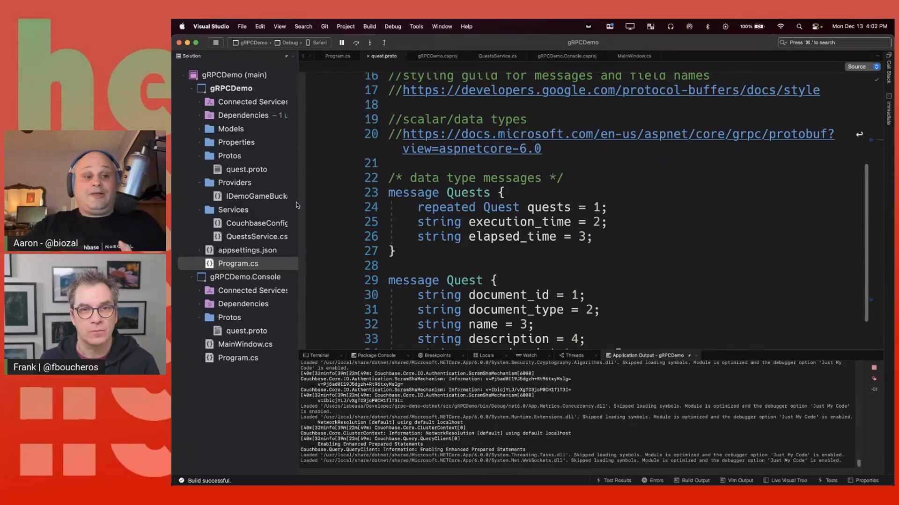
pyautogui.click(257, 237)
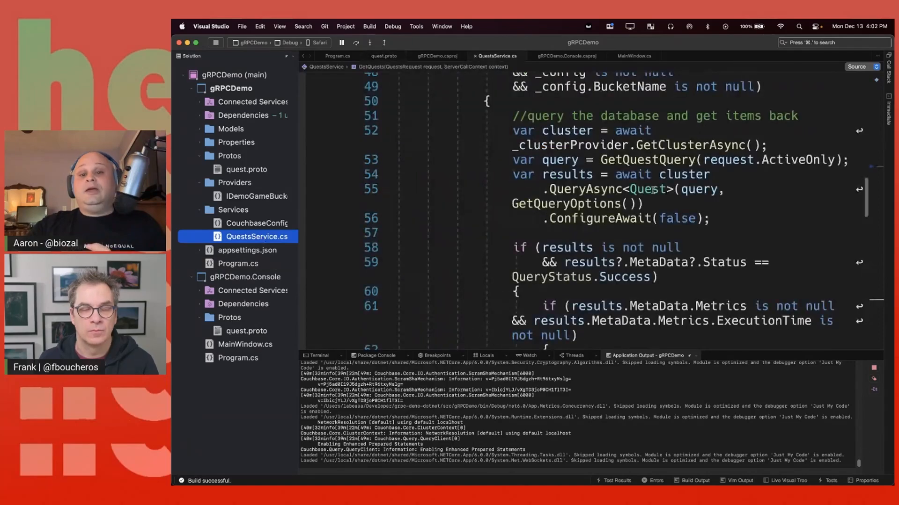
pyautogui.scroll(3)
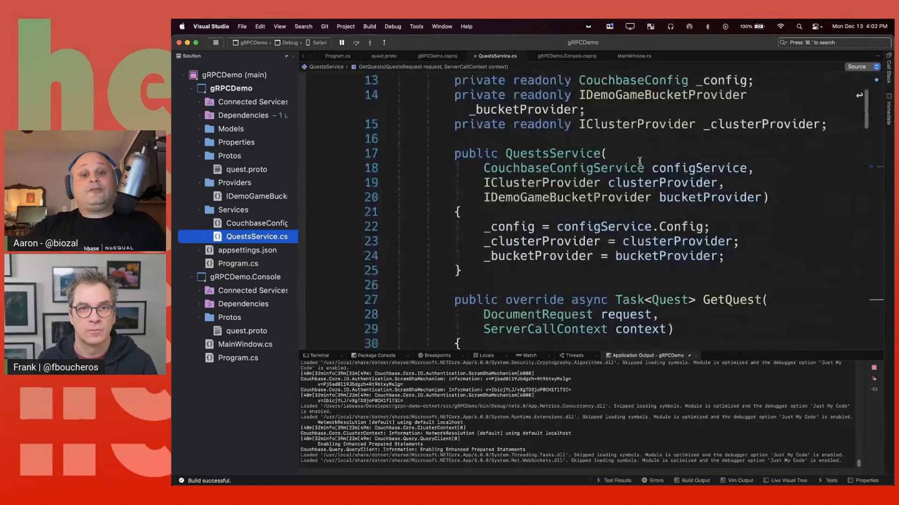
pyautogui.scroll(3)
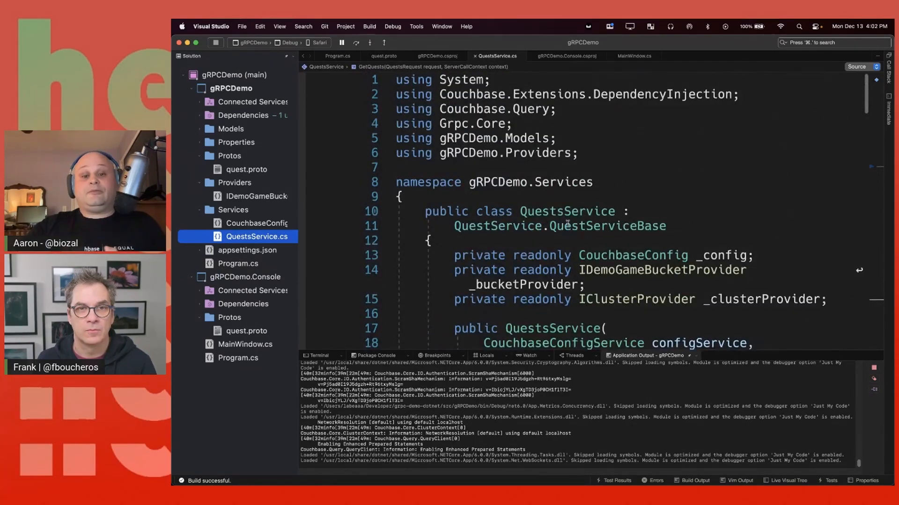
pyautogui.doubleClick(559, 225)
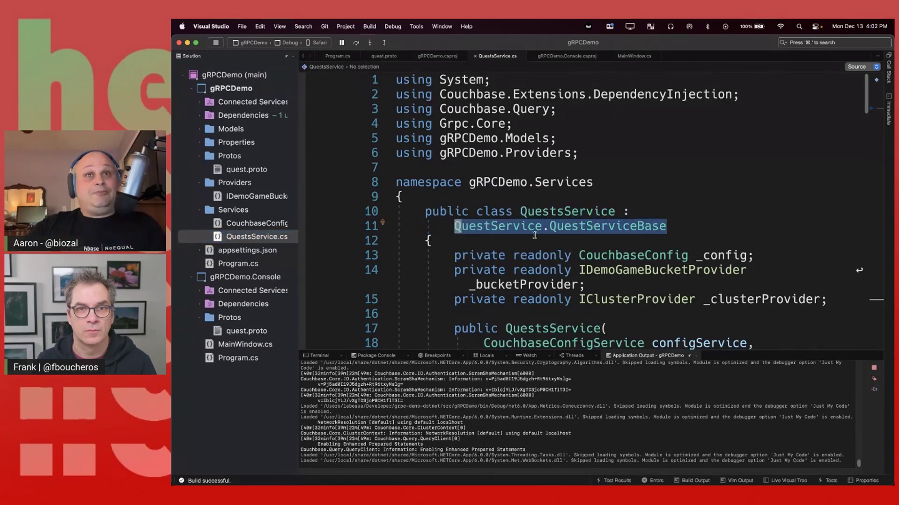
pyautogui.scroll(-3)
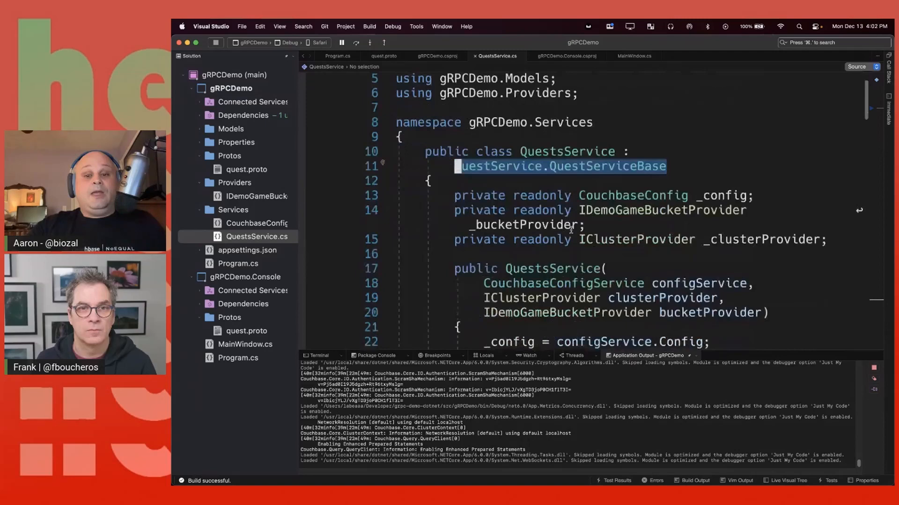
pyautogui.scroll(-3)
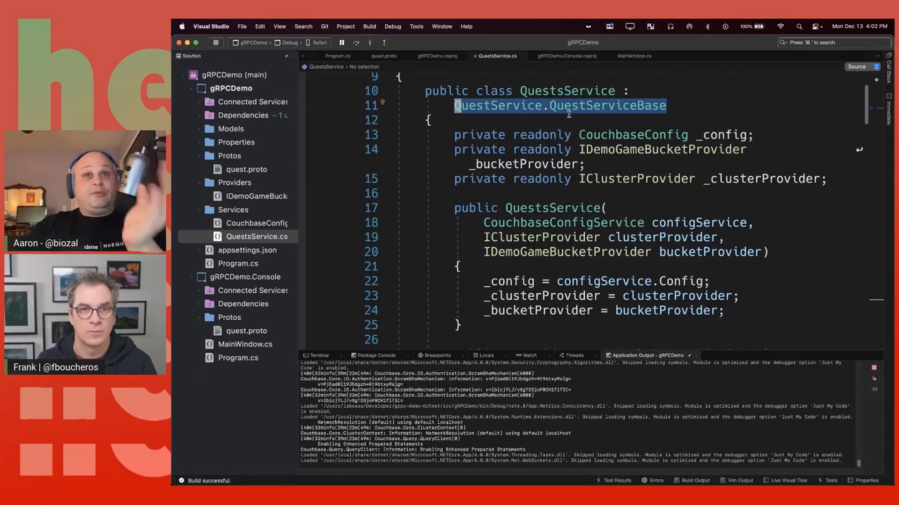
pyautogui.scroll(-3)
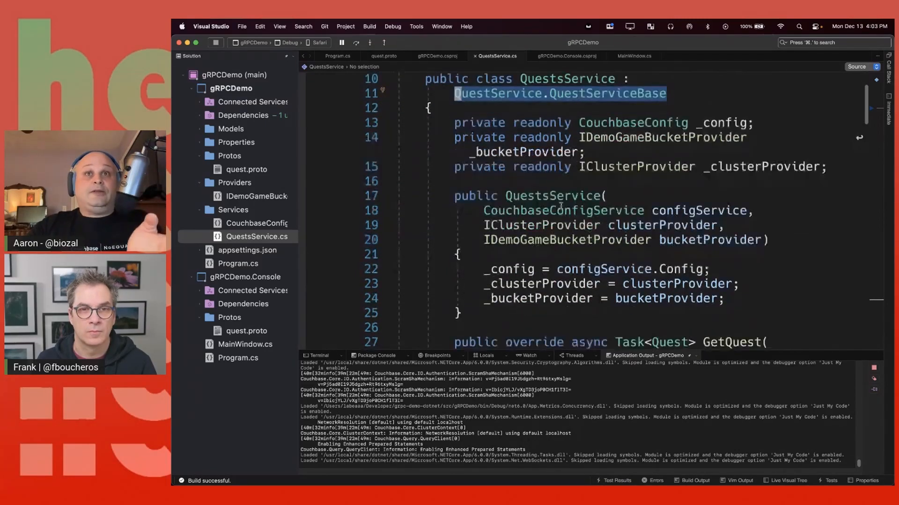
pyautogui.scroll(-3)
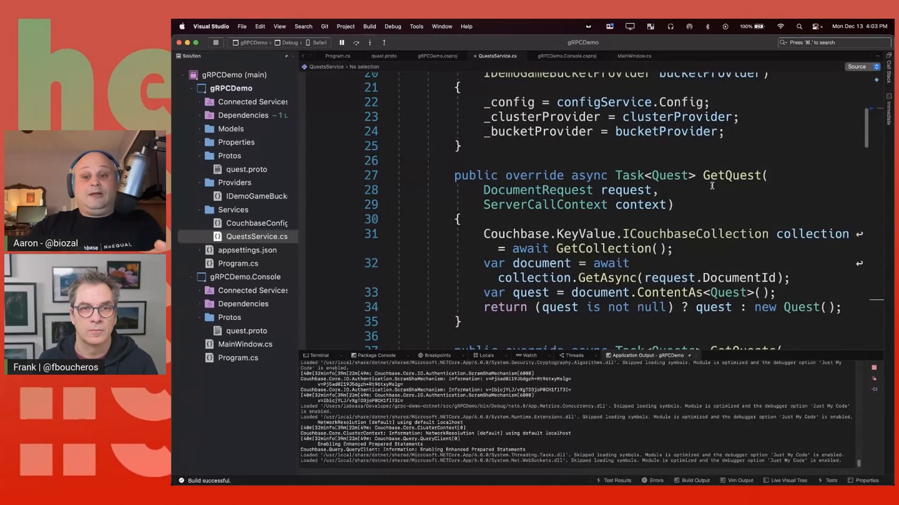
pyautogui.scroll(-3)
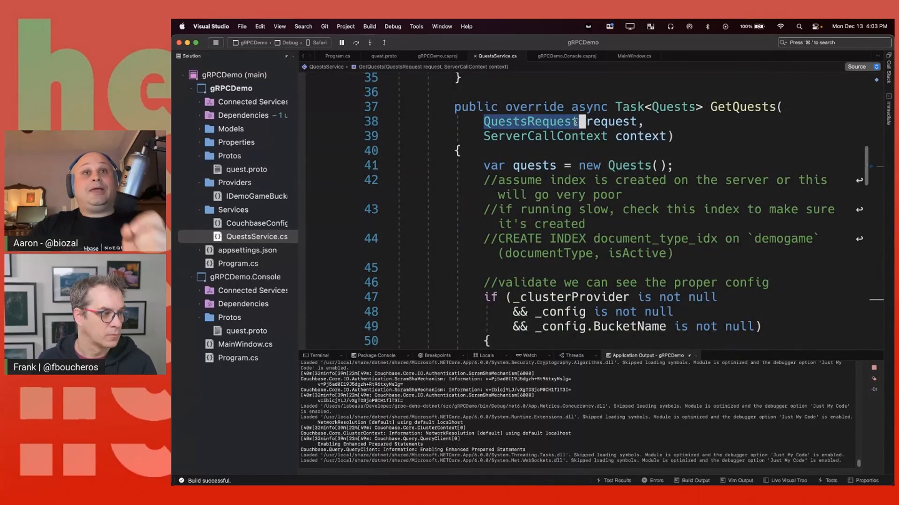
pyautogui.scroll(-3)
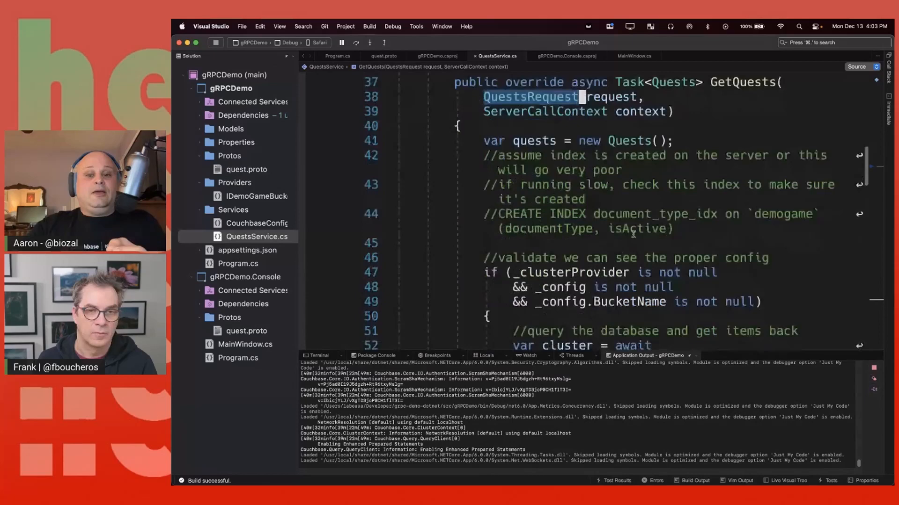
pyautogui.scroll(-3)
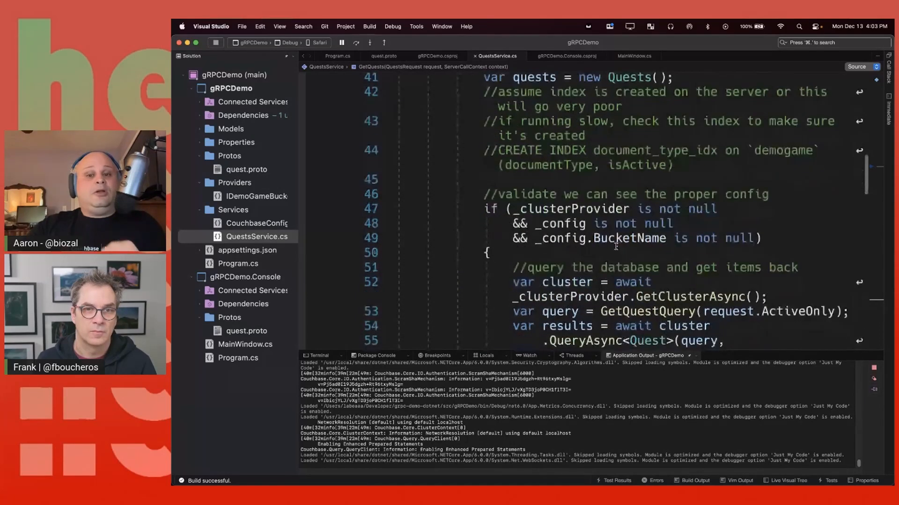
pyautogui.scroll(-3)
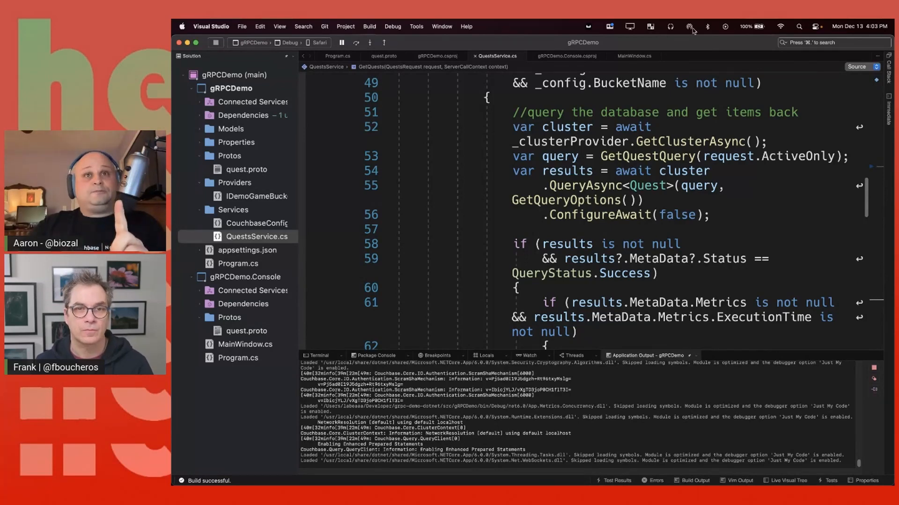
# - Highlight the GrpcServices Client setting in gRPCDemo.Console.csproj's Protobuf item, then switch to MainWindow.cs
pyautogui.click(566, 56)
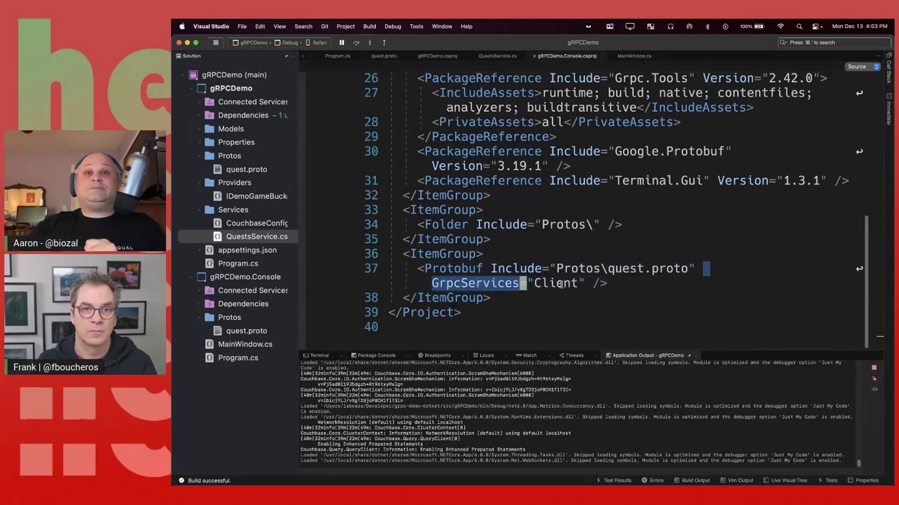
pyautogui.doubleClick(553, 283)
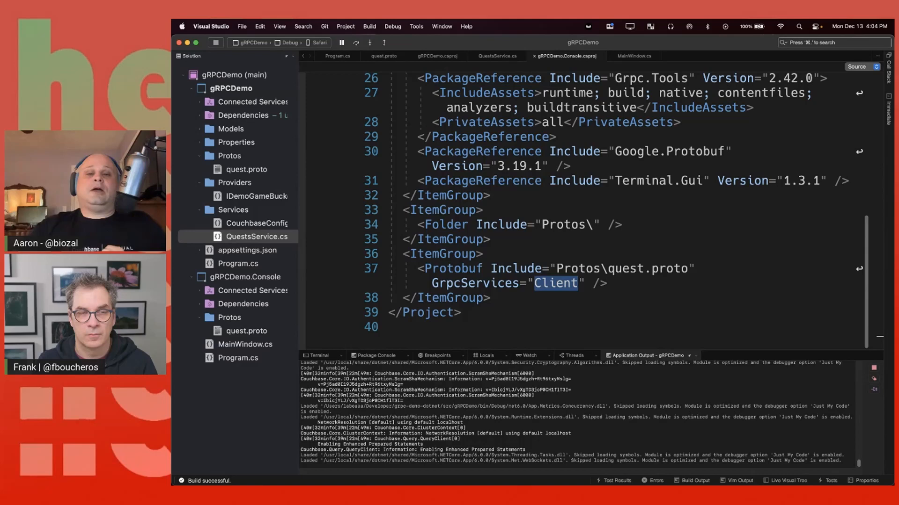
pyautogui.click(632, 56)
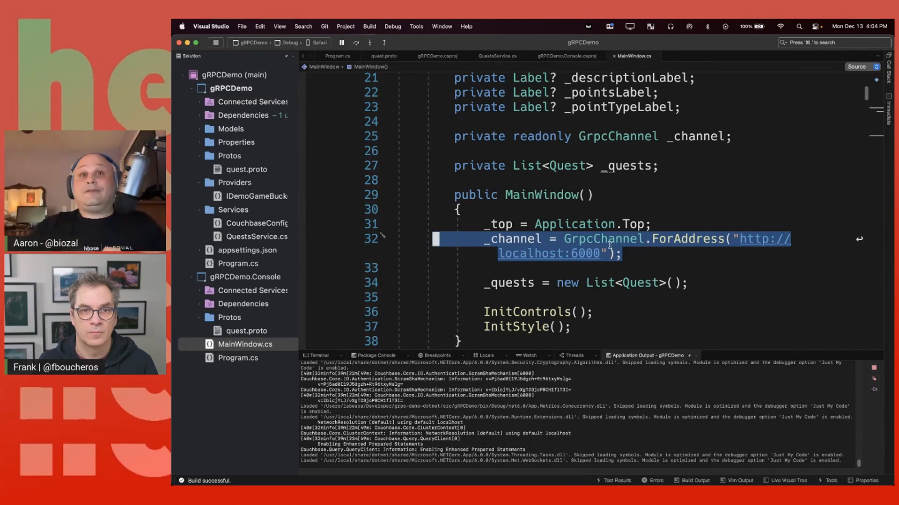
# - Jump to the GetQuests() method in MainWindow.cs using the breadcrumb member dropdown
pyautogui.scroll(-3)
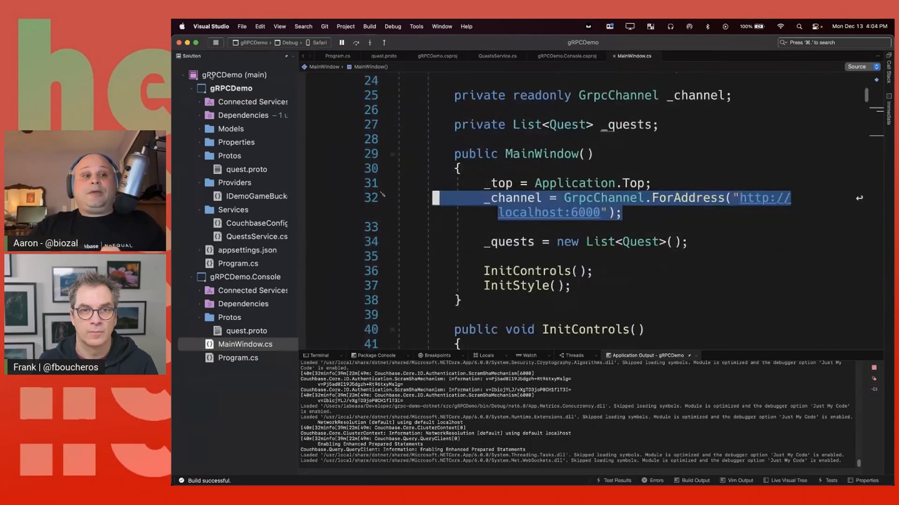
pyautogui.scroll(-3)
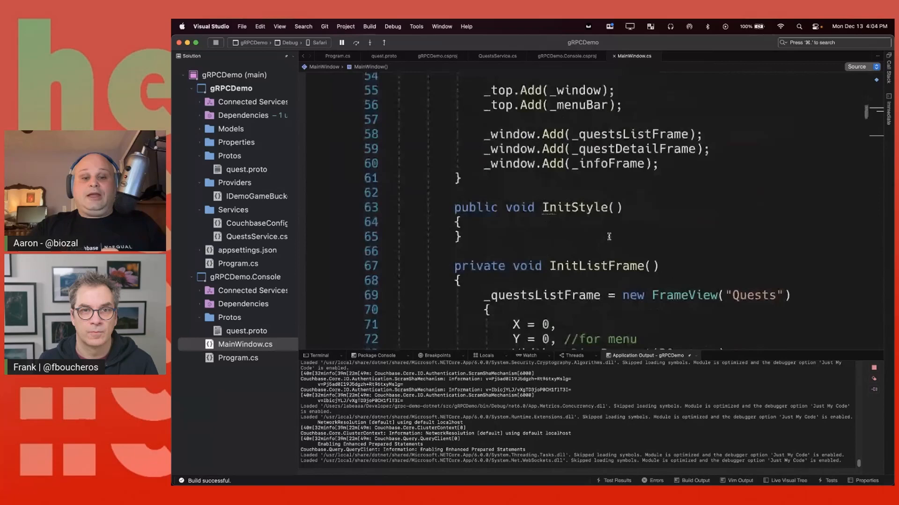
pyautogui.scroll(-3)
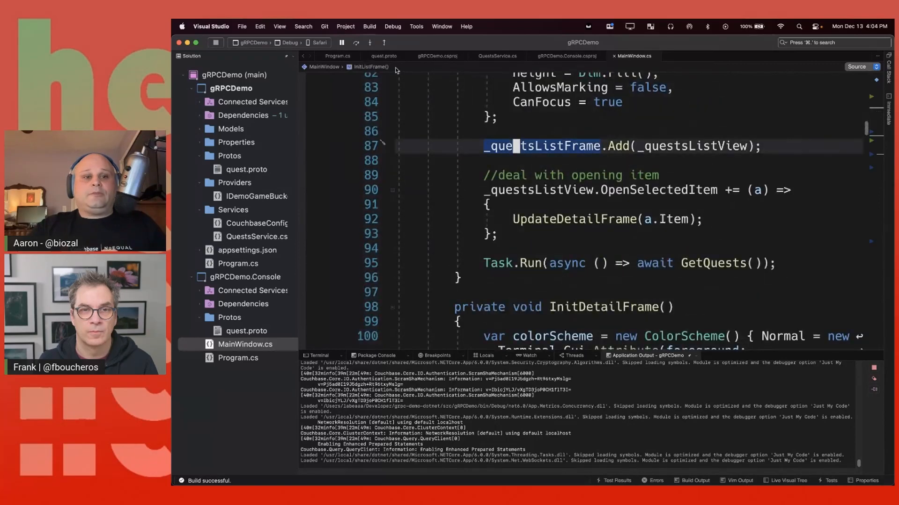
pyautogui.click(370, 67)
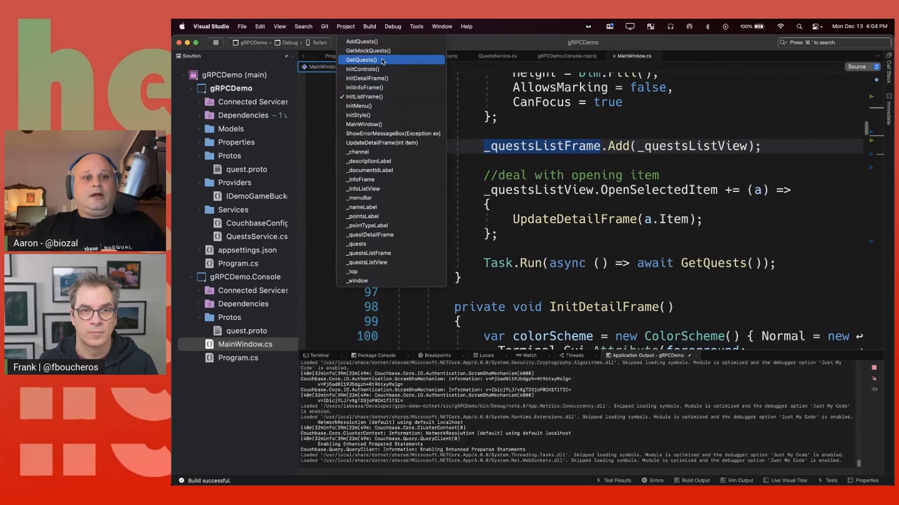
pyautogui.click(361, 60)
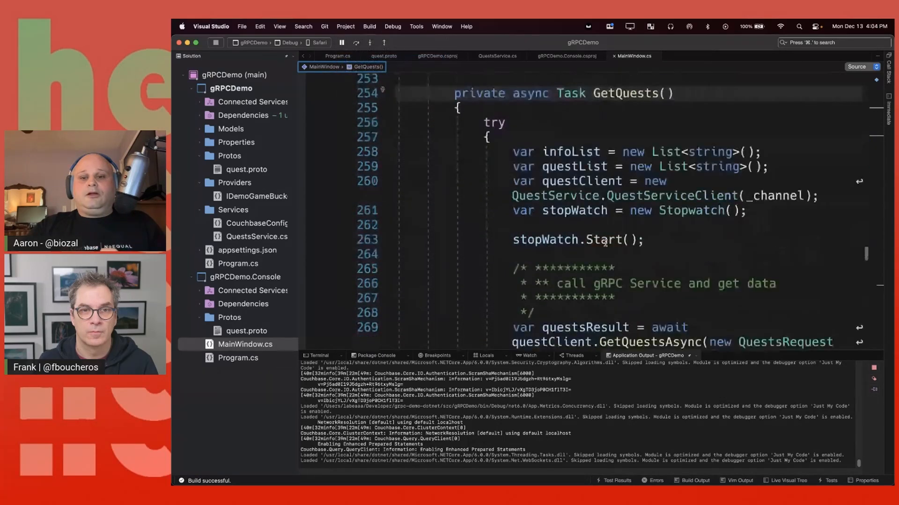
pyautogui.scroll(-3)
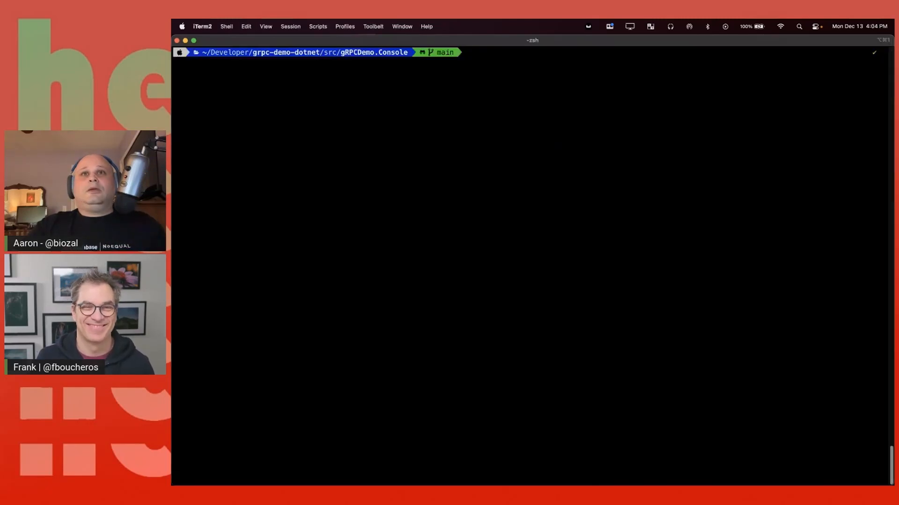
# - Run the console client with 'dotnet run' from the gRPCDemo.Console folder
pyautogui.write('dotnet ru')
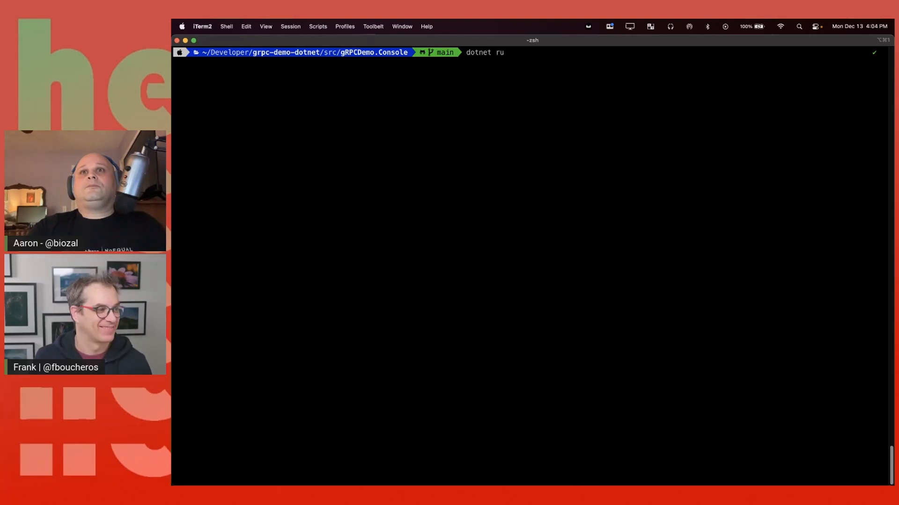
pyautogui.write('n')
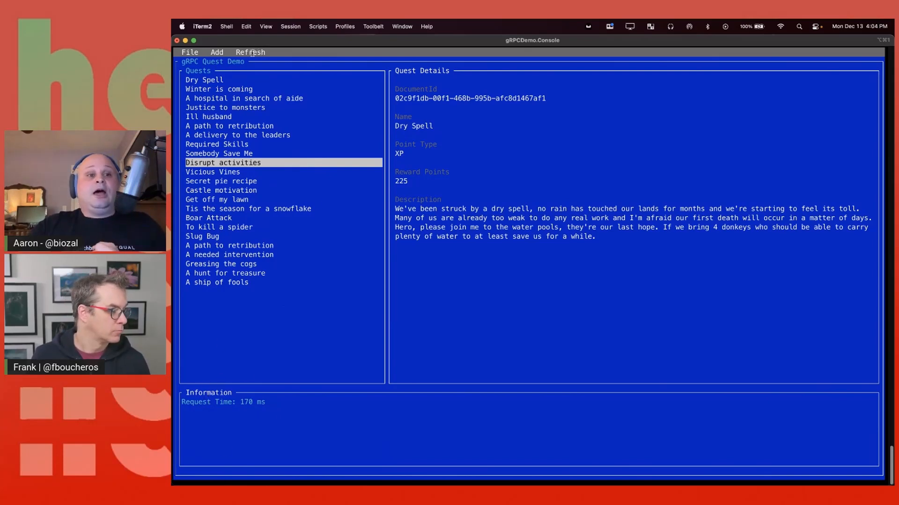
pyautogui.moveTo(245, 416)
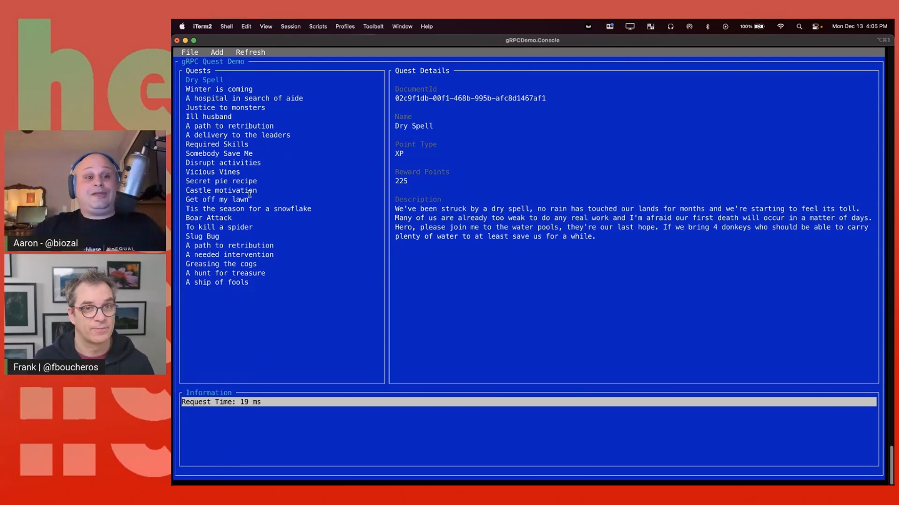
# - View the Somebody Save Me, Disrupt activities, and Vicious Vines quest details
pyautogui.click(218, 153)
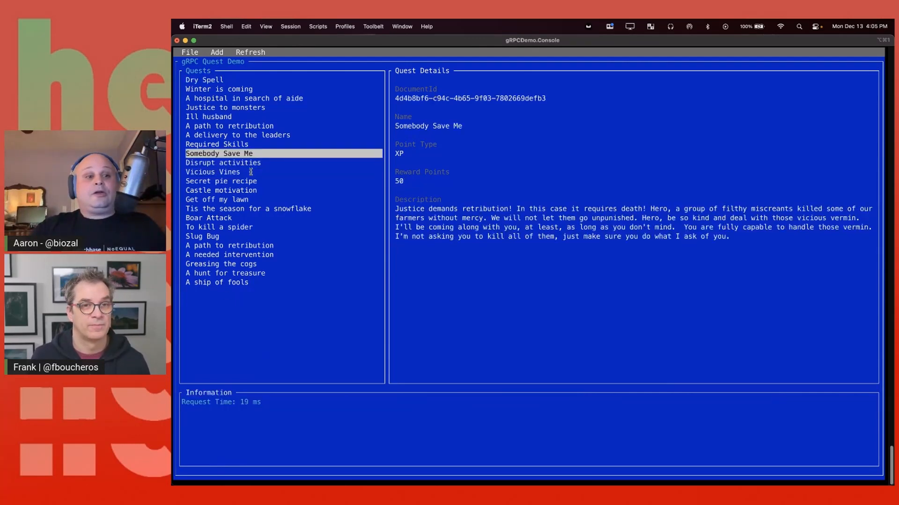
pyautogui.click(224, 162)
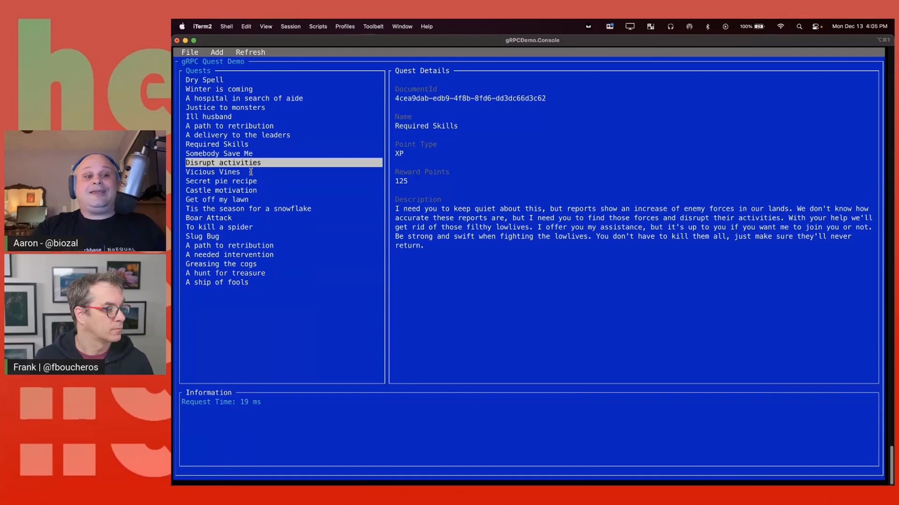
pyautogui.click(212, 171)
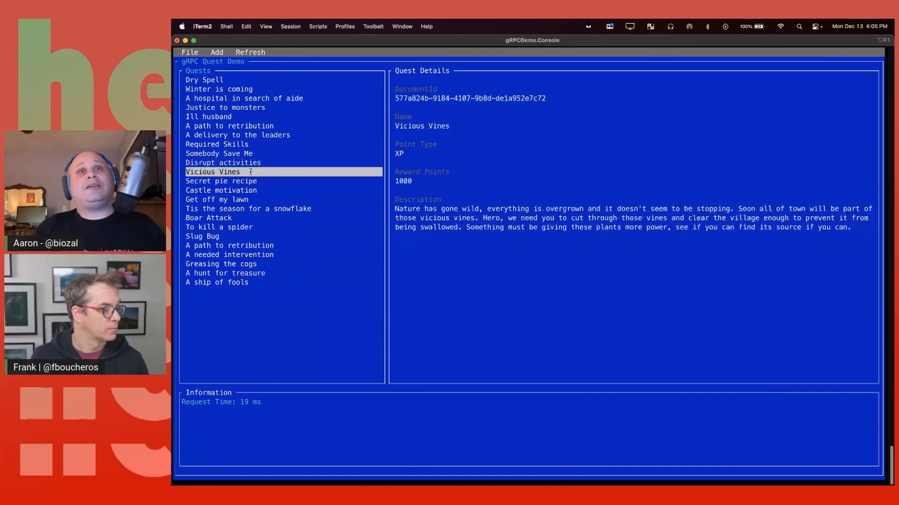